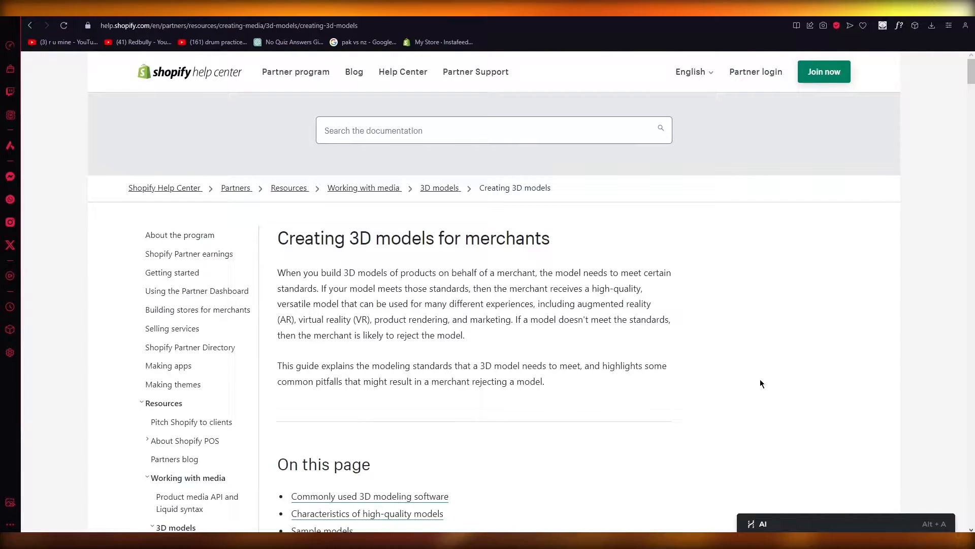
Step: Finish reading the 3D modeling guide, then go back to the 'shopify 3d model' results
scroll("down", 3)
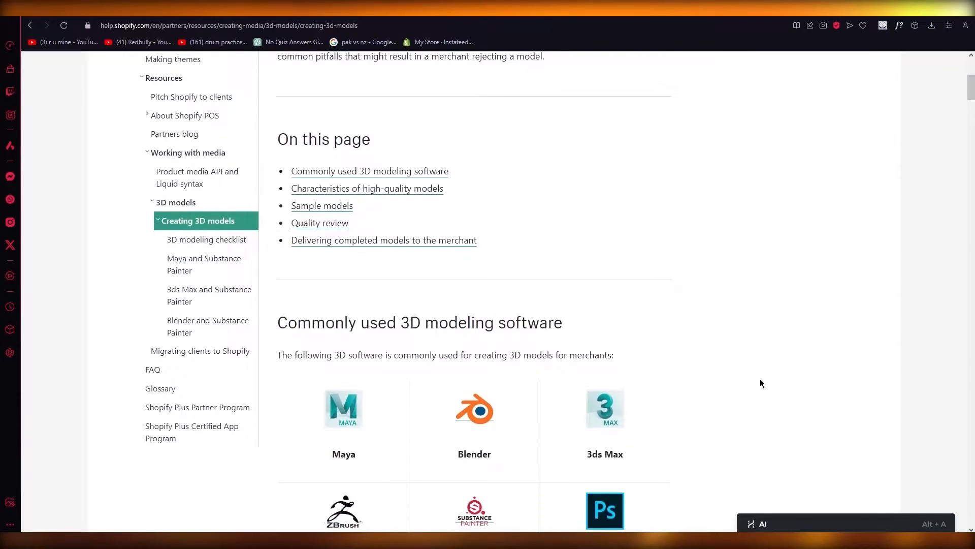
scroll("down", 3)
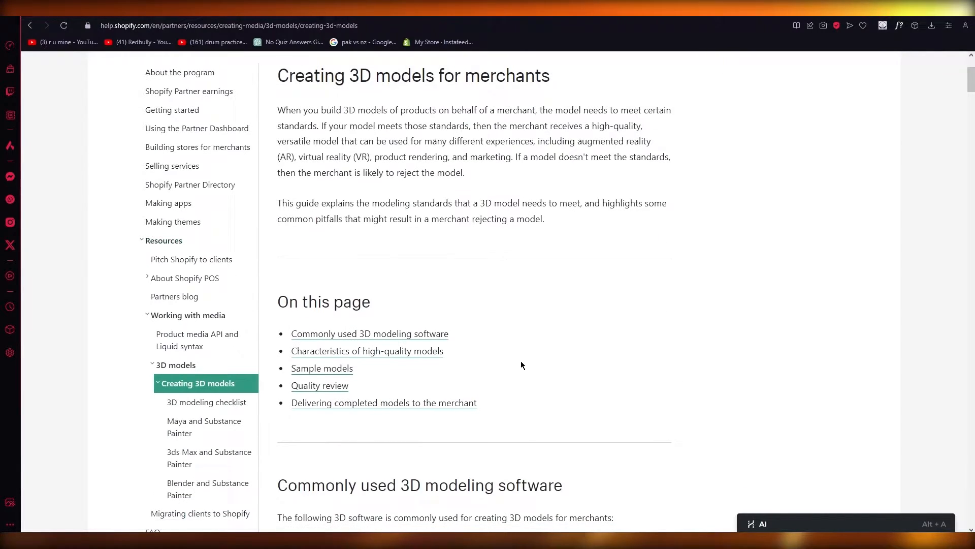
scroll("down", 3)
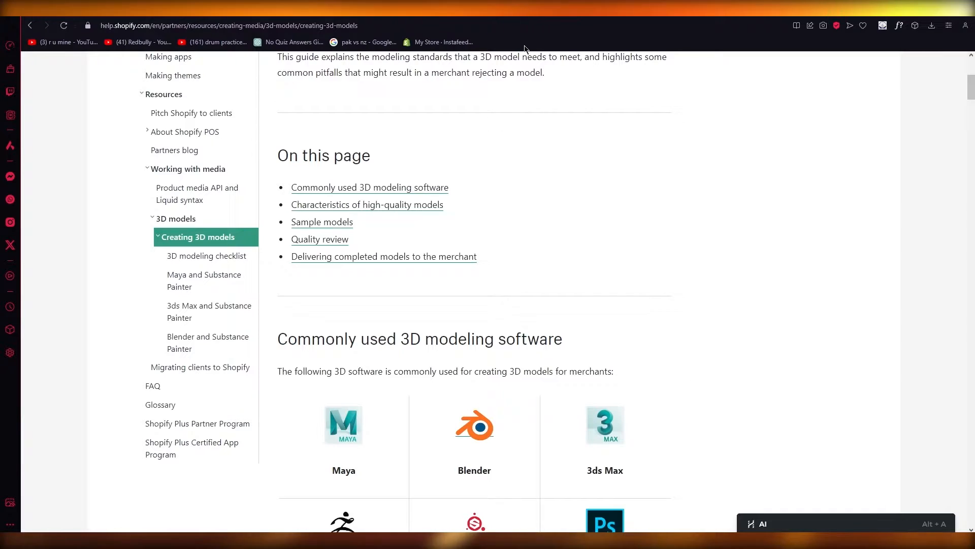
mouse_move(617, 232)
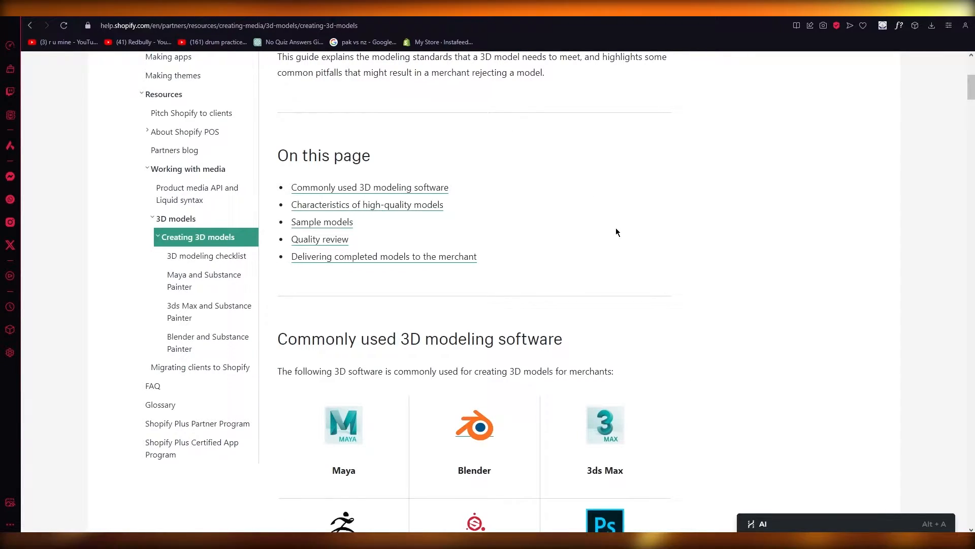
scroll("down", 3)
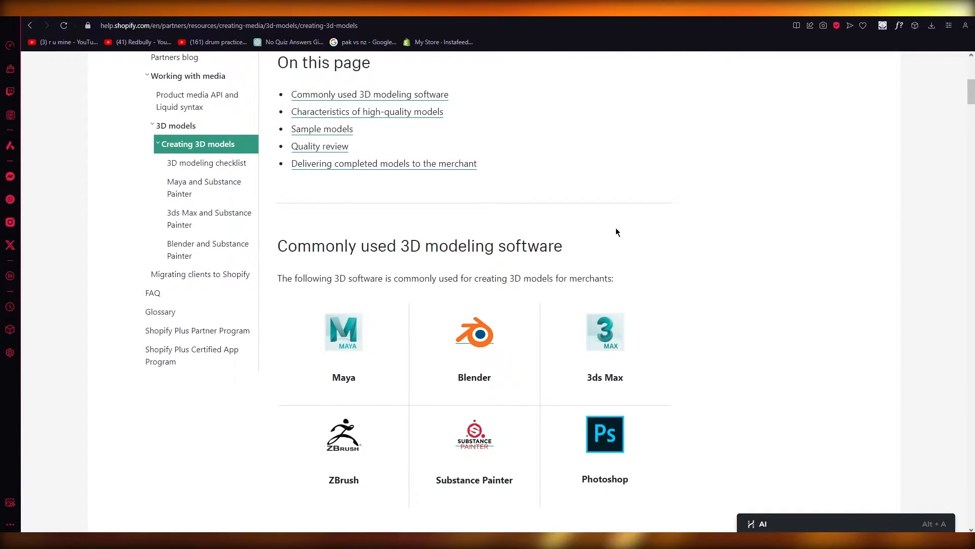
scroll("down", 3)
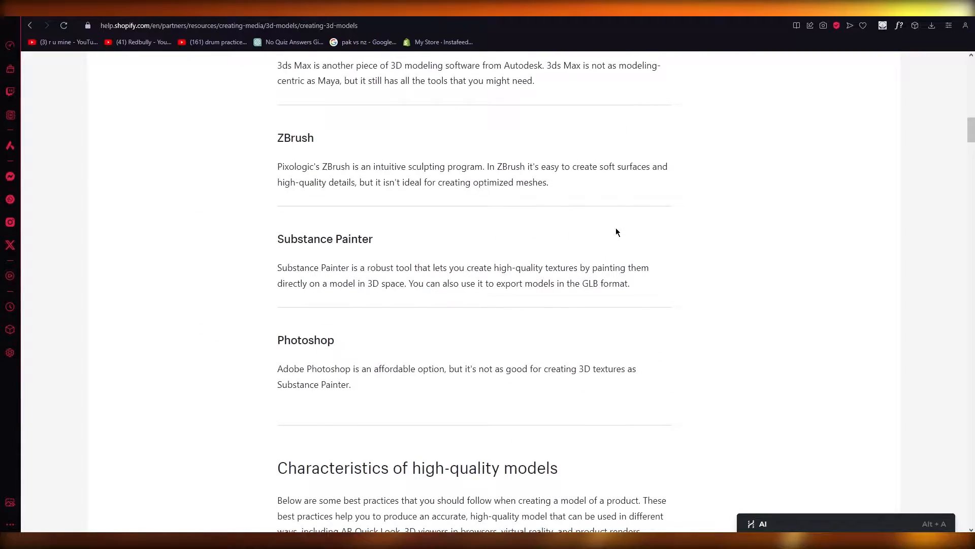
scroll("down", 3)
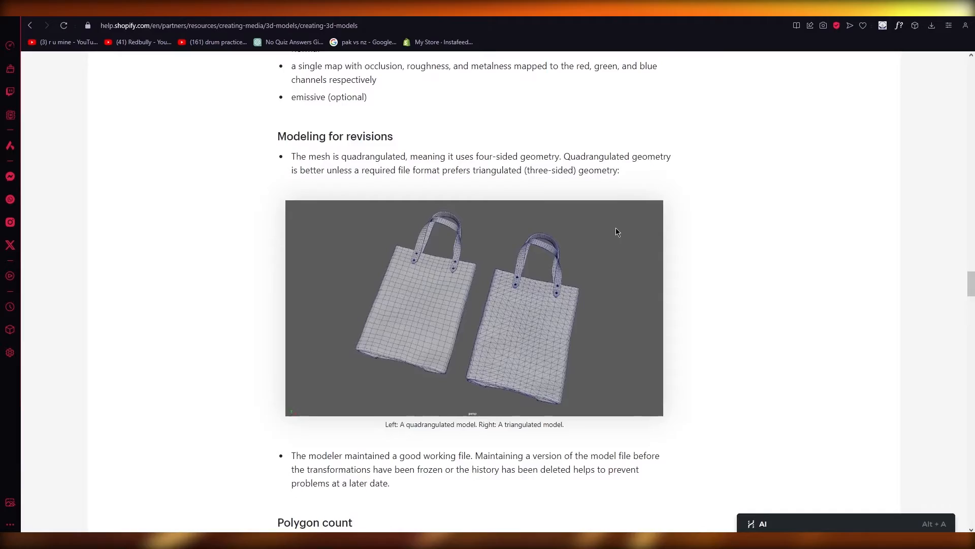
scroll("down", 3)
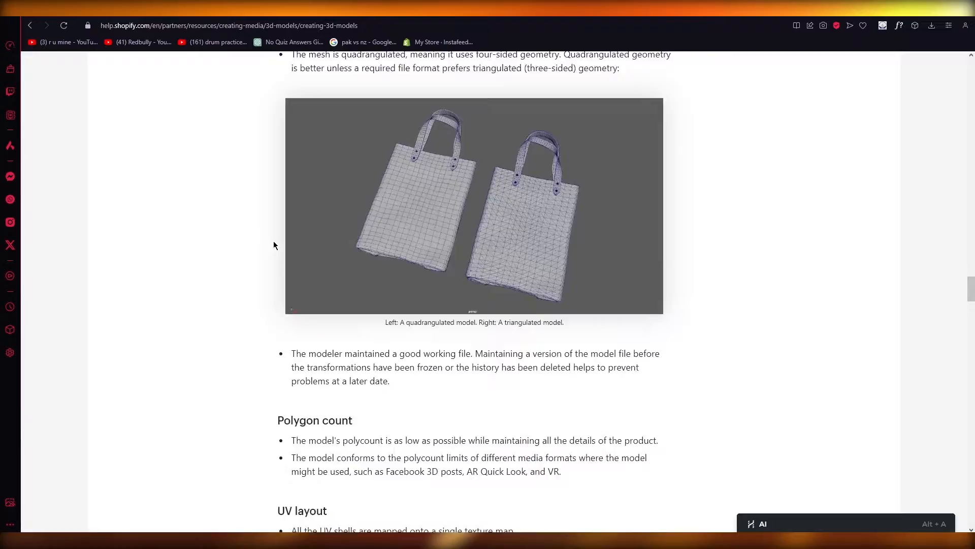
scroll("down", 3)
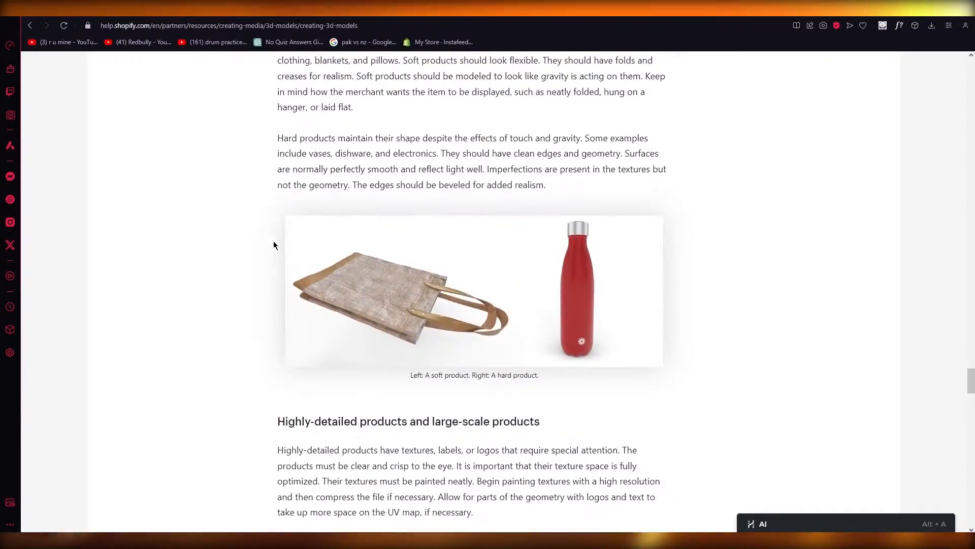
scroll("down", 3)
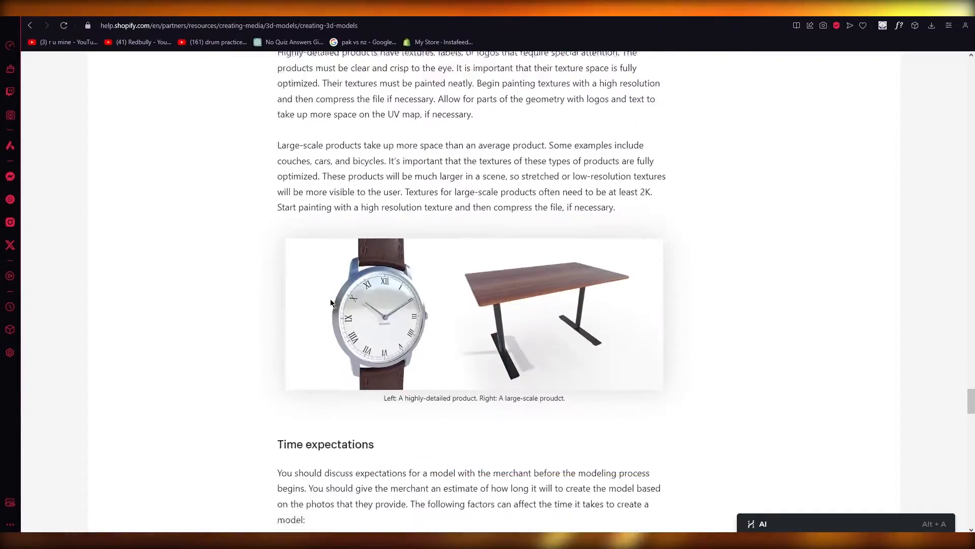
scroll("down", 3)
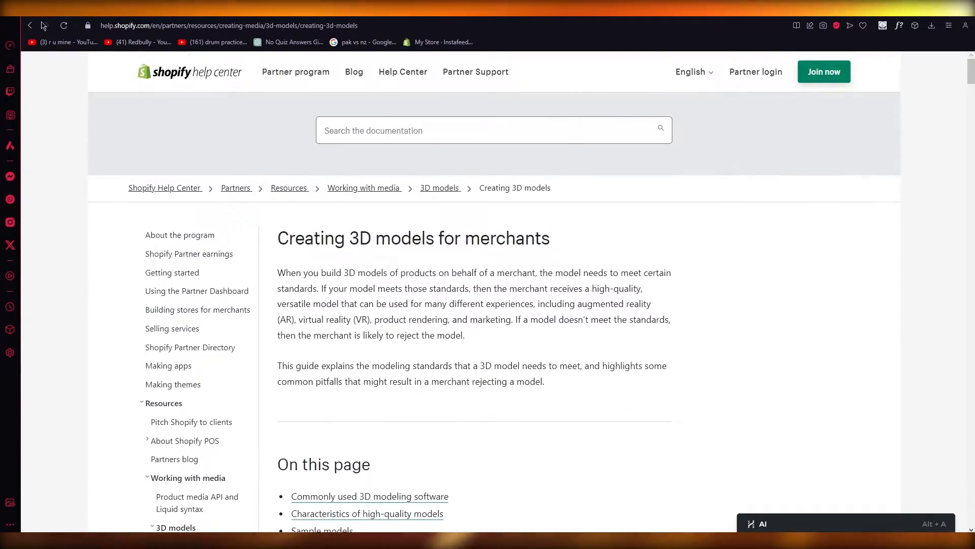
left_click(29, 26)
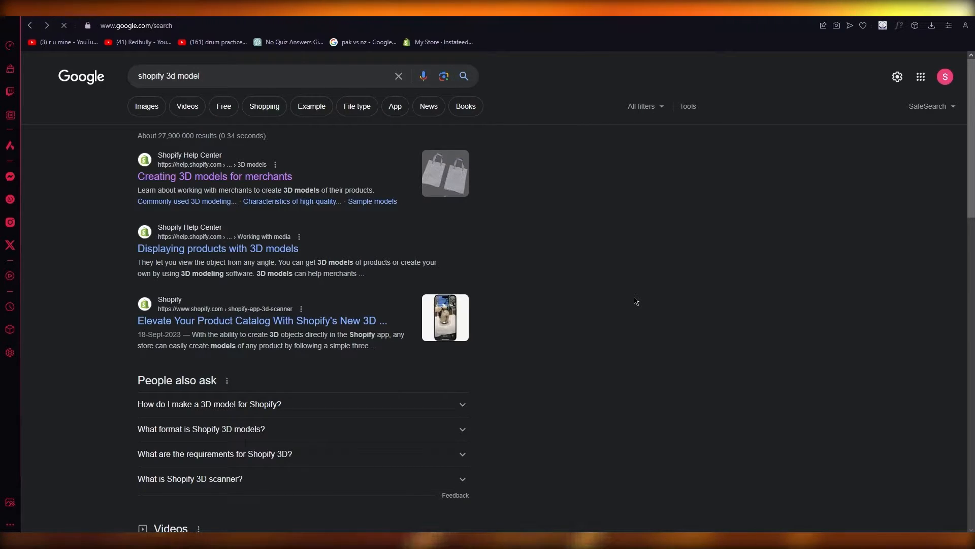
Step: Read through the iOS 3D Scanner article's steps and return toward the top
left_click(261, 320)
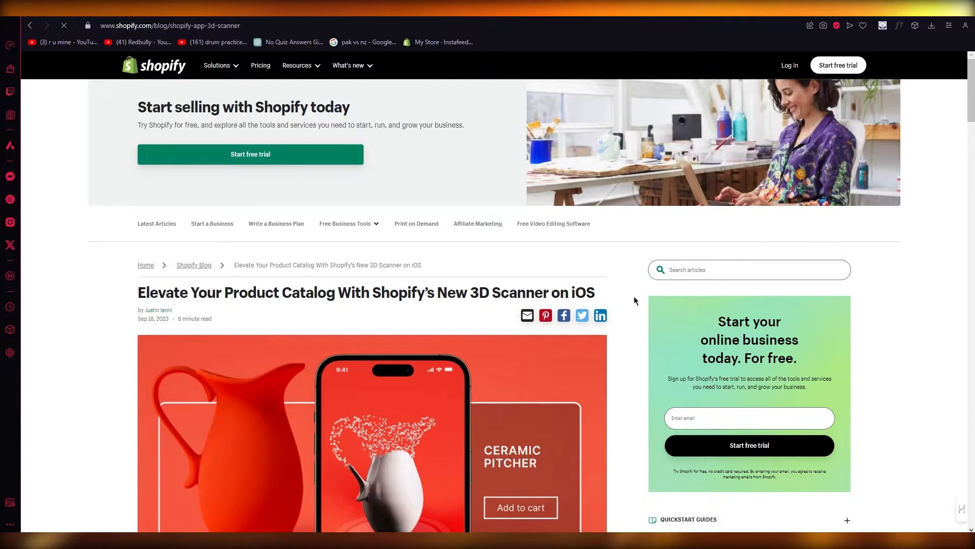
scroll("down", 3)
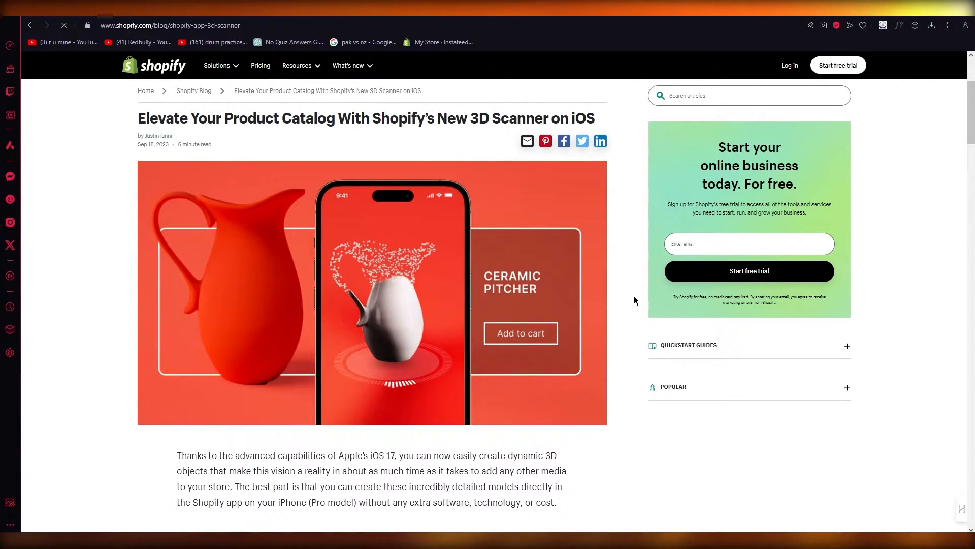
scroll("down", 3)
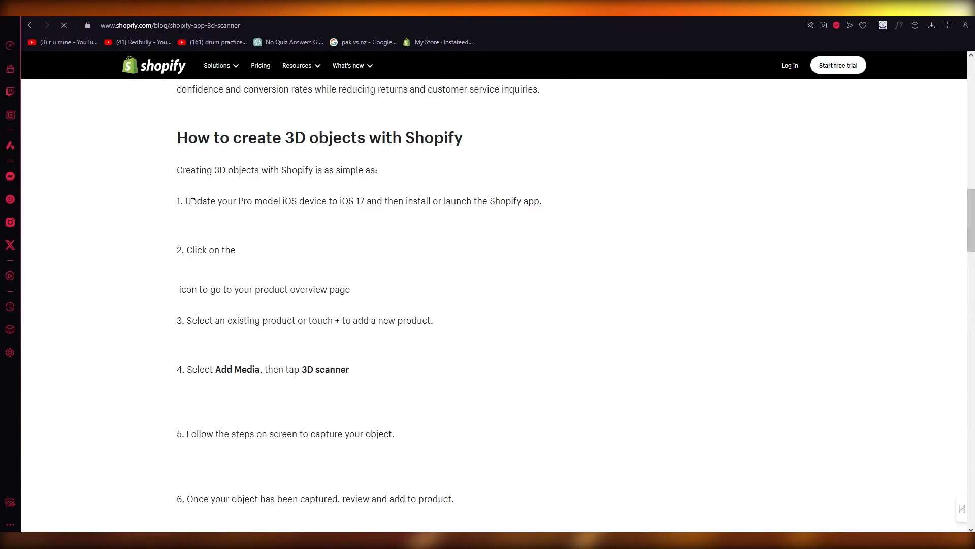
mouse_move(173, 289)
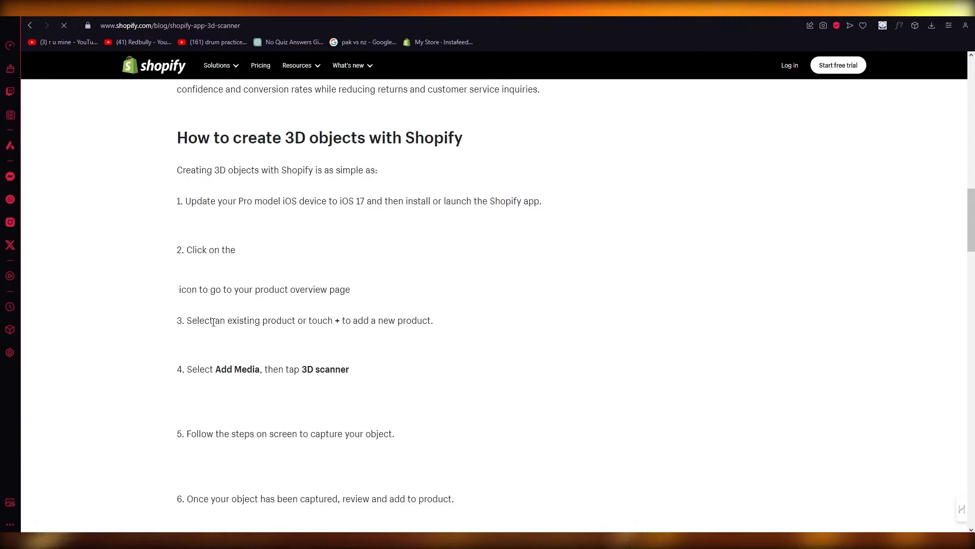
scroll("down", 3)
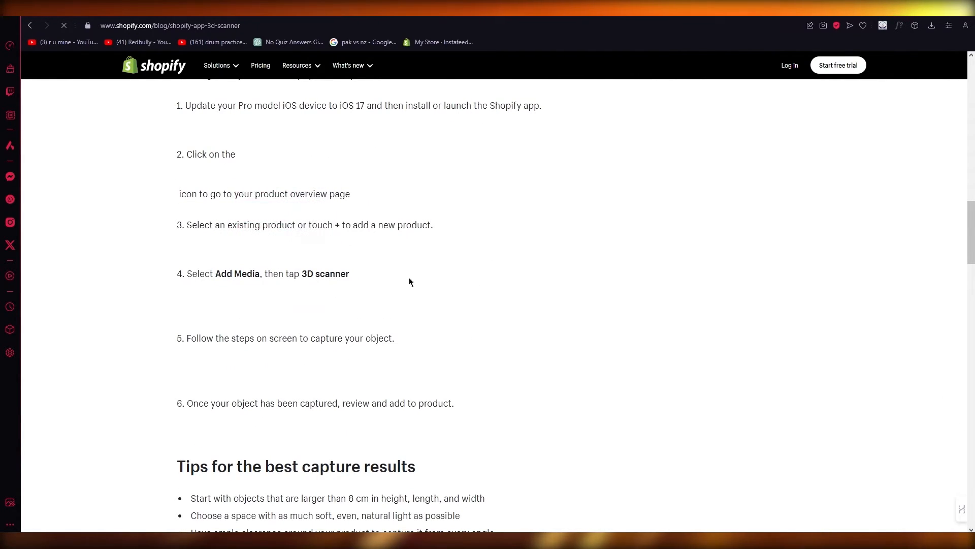
scroll("up", 3)
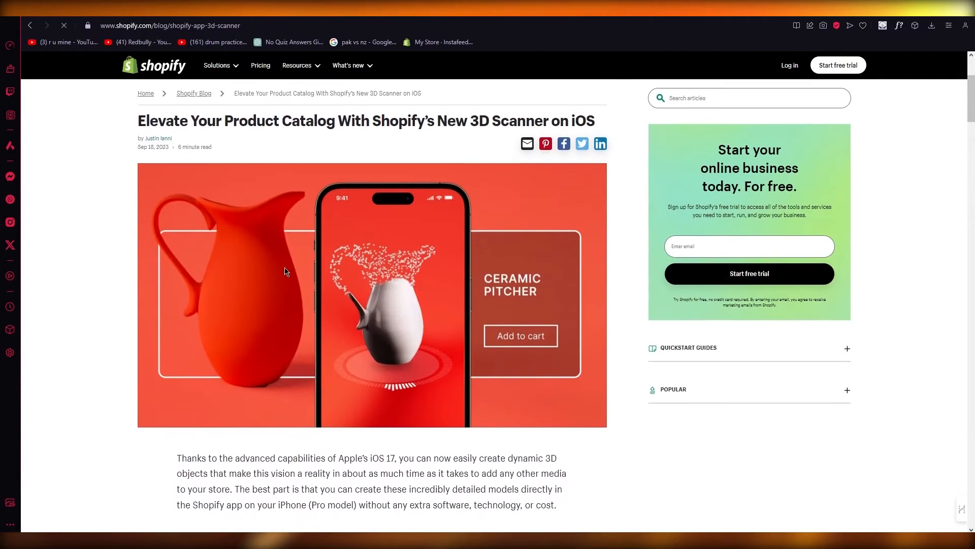
scroll("down", 3)
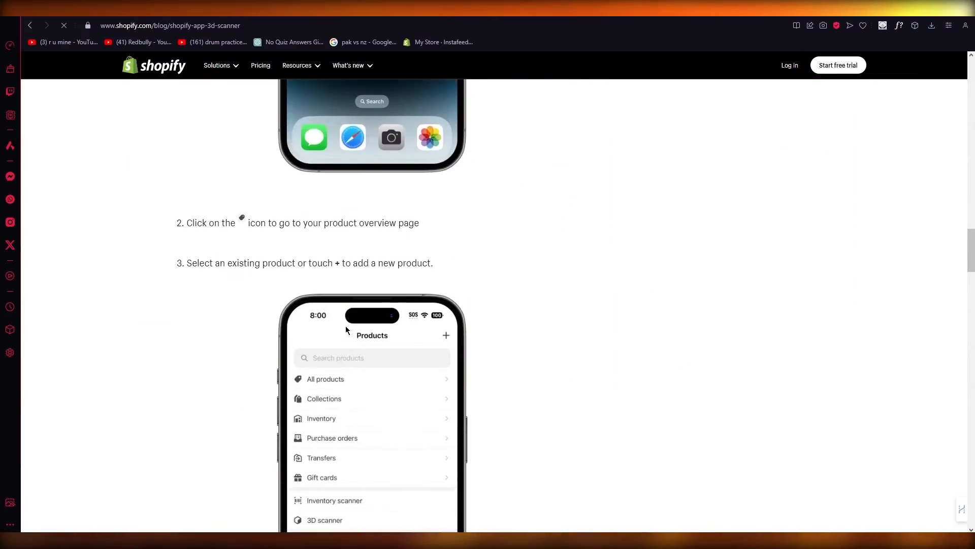
scroll("down", 3)
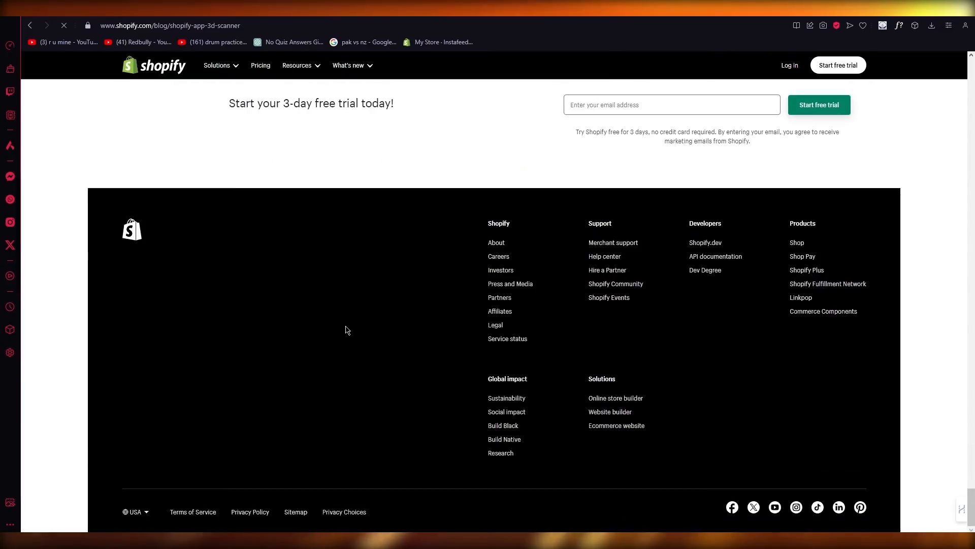
scroll("up", 3)
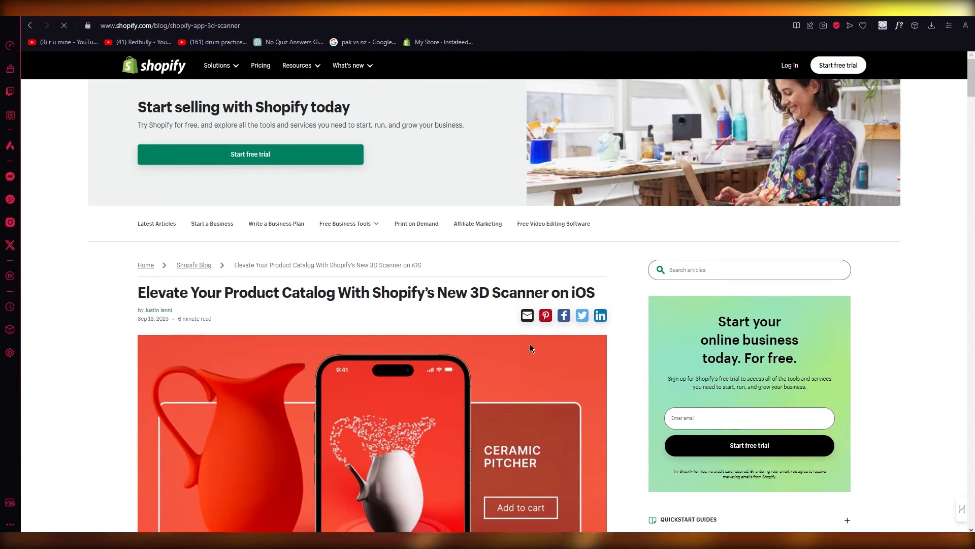